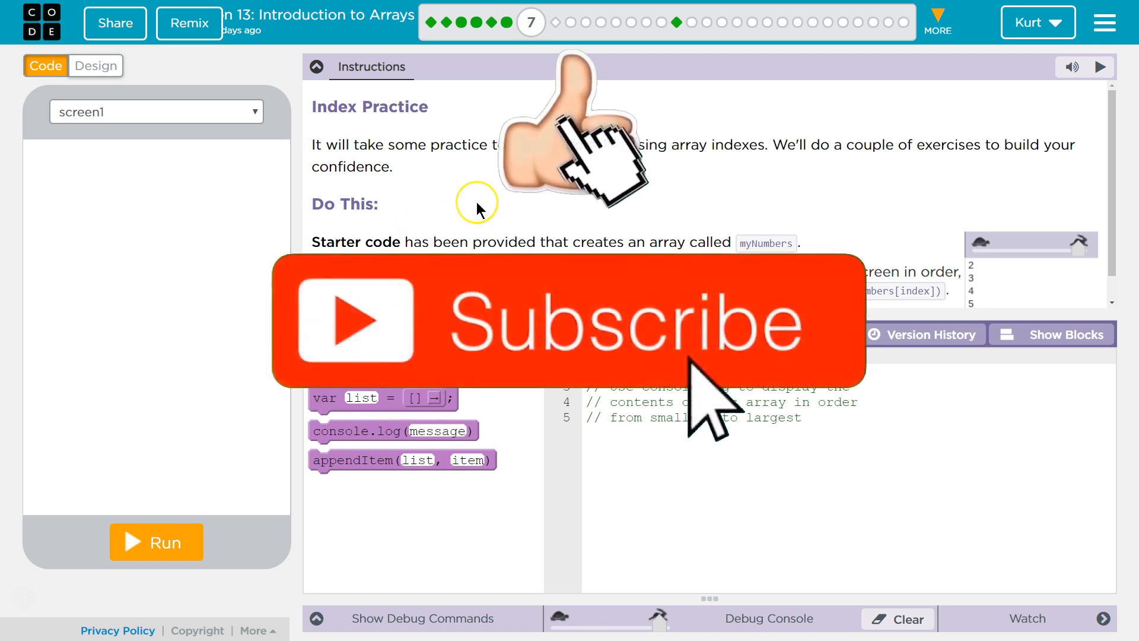
Review the required console.log(myNumbers[index]) form and the myNumbers array in the starter code
scroll("down", 3)
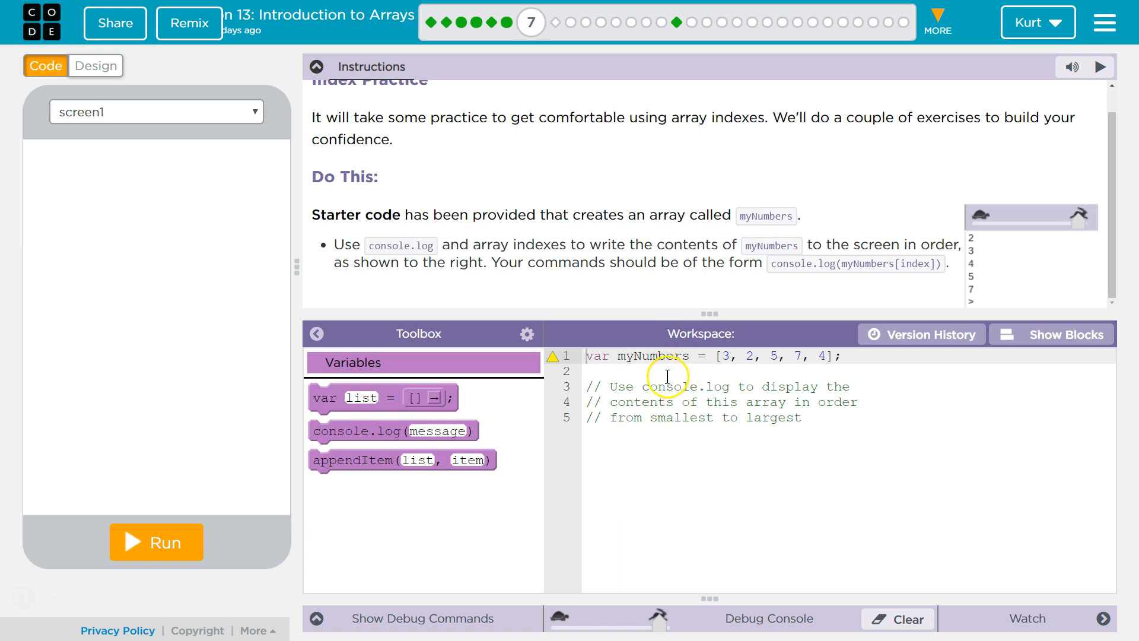
mouse_move(465, 283)
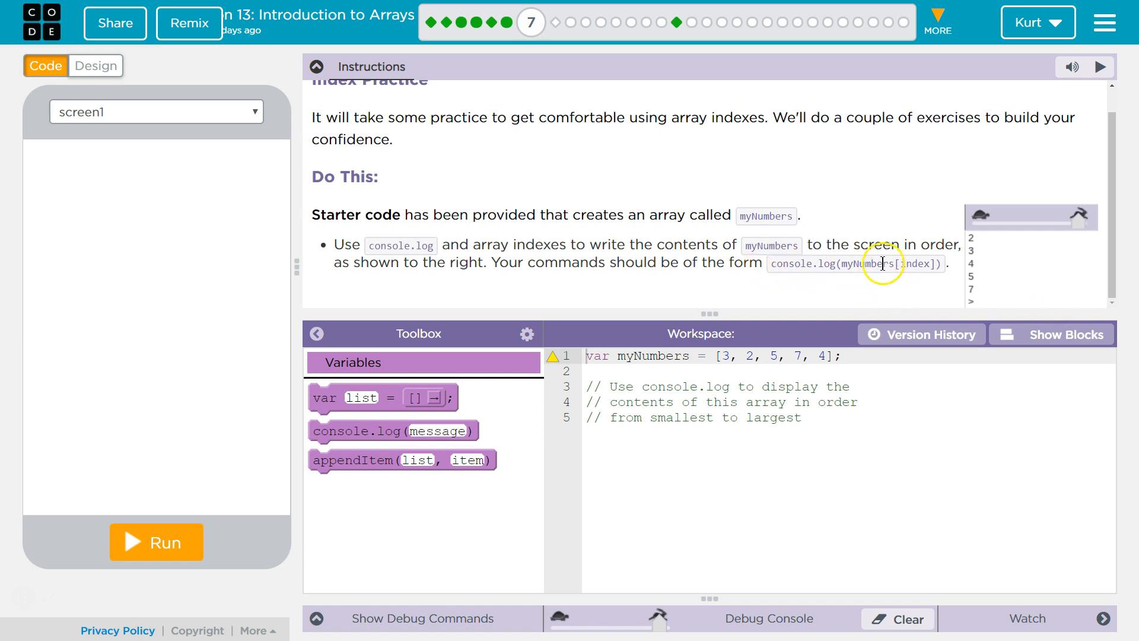
double_click(865, 263)
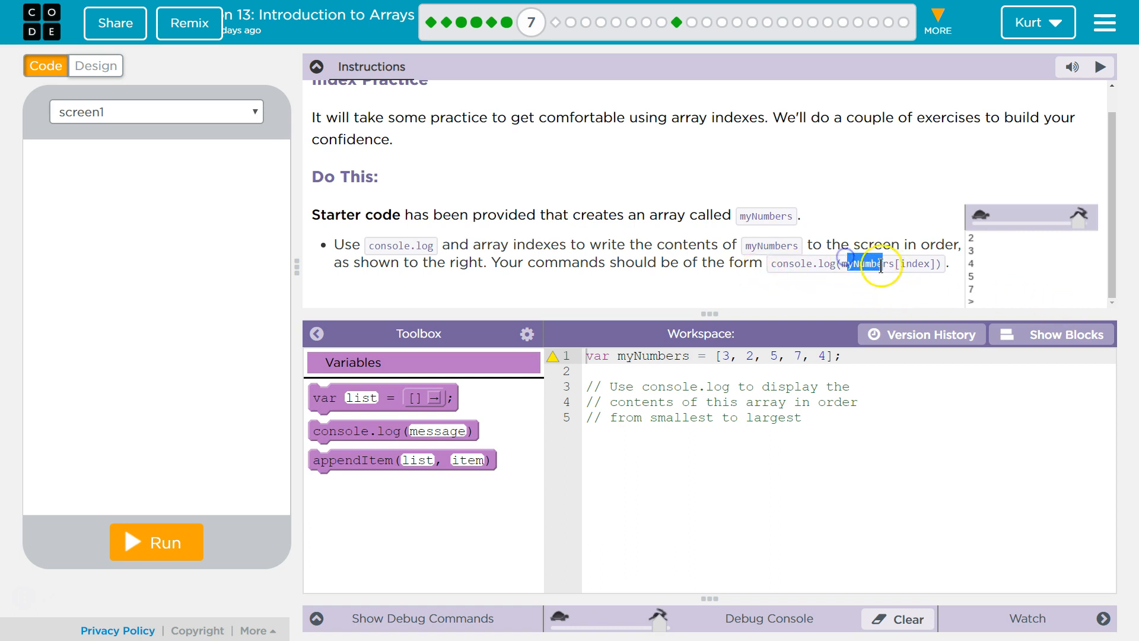
double_click(653, 356)
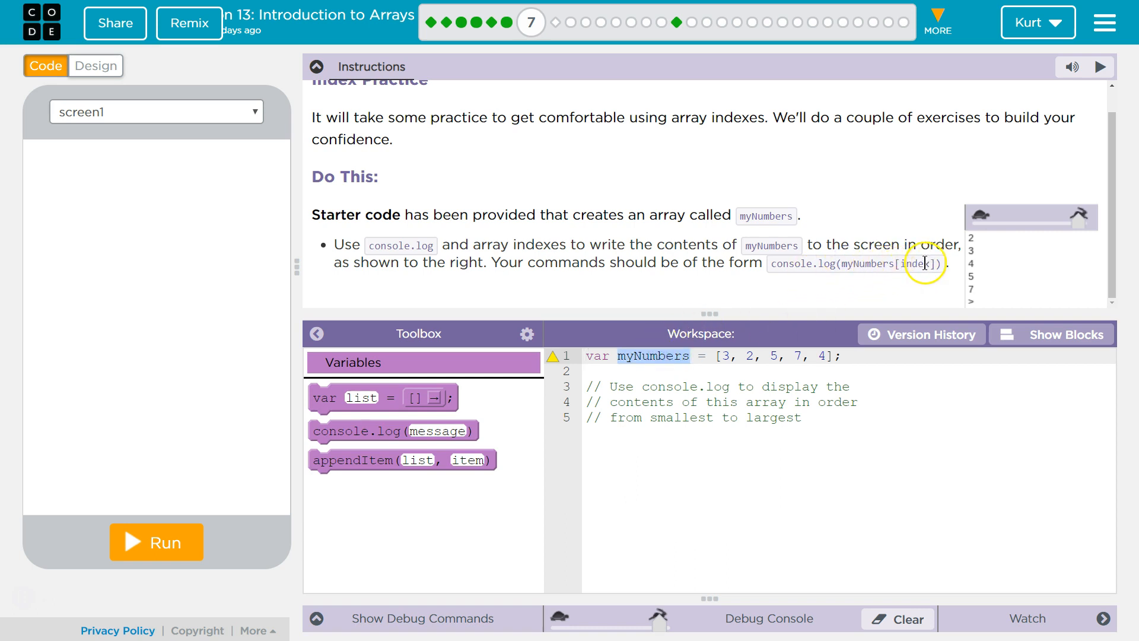
mouse_move(899, 288)
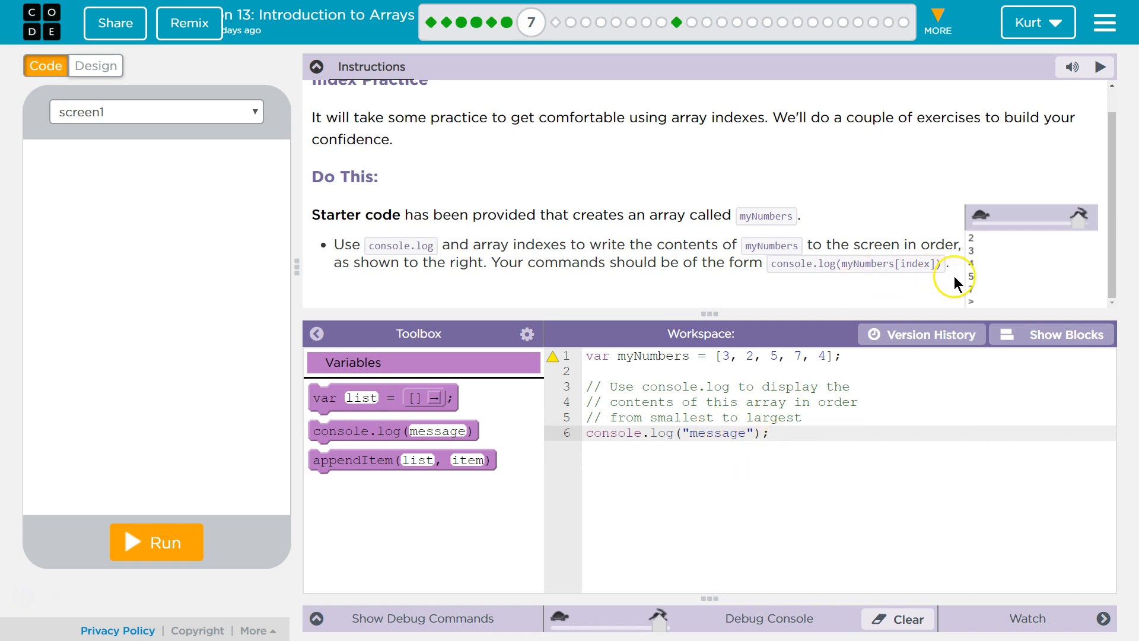
Replace the placeholder message so the line reads console.log(myNumbers[1])
double_click(718, 433)
type("yNumbers[")
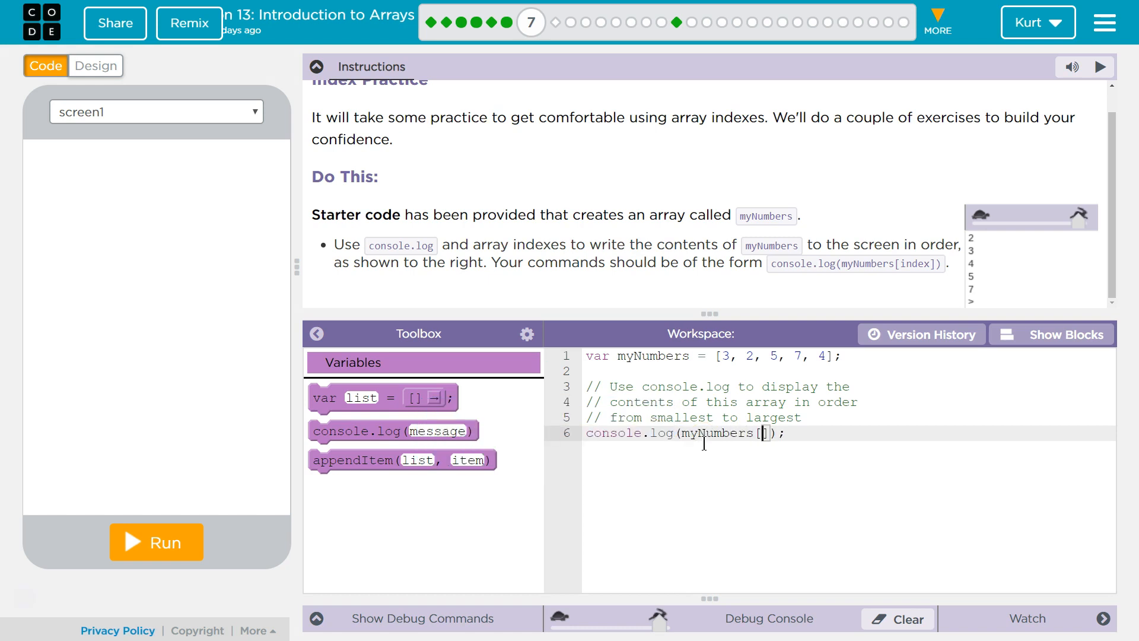
type("1")
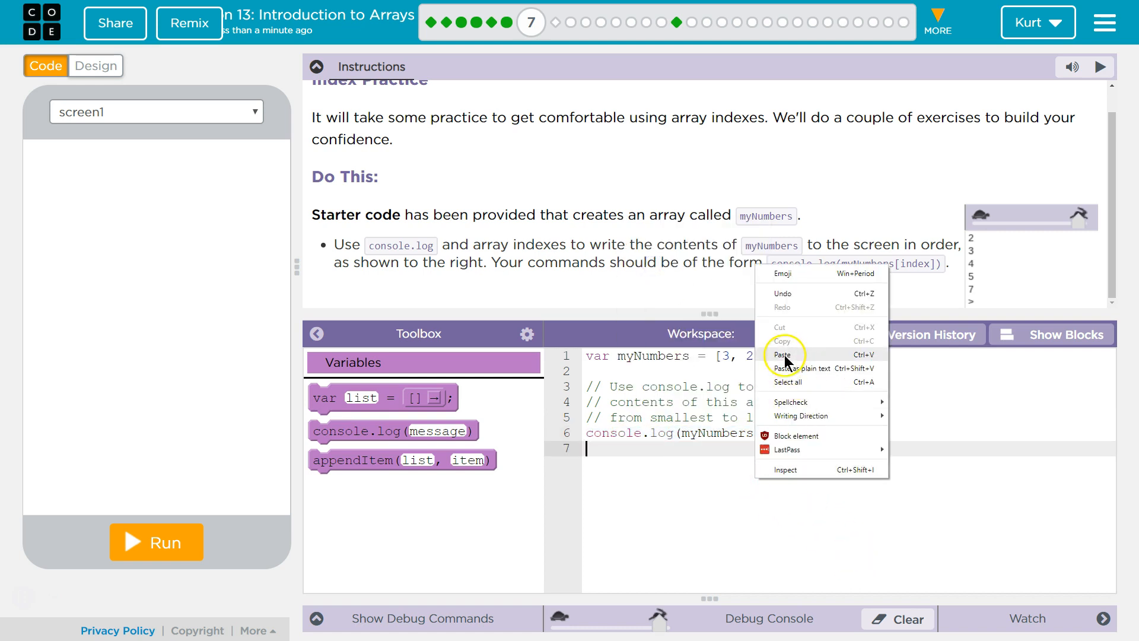
Paste copies so five console.log(myNumbers[1]) lines fill lines 6 to 10
left_click(782, 355)
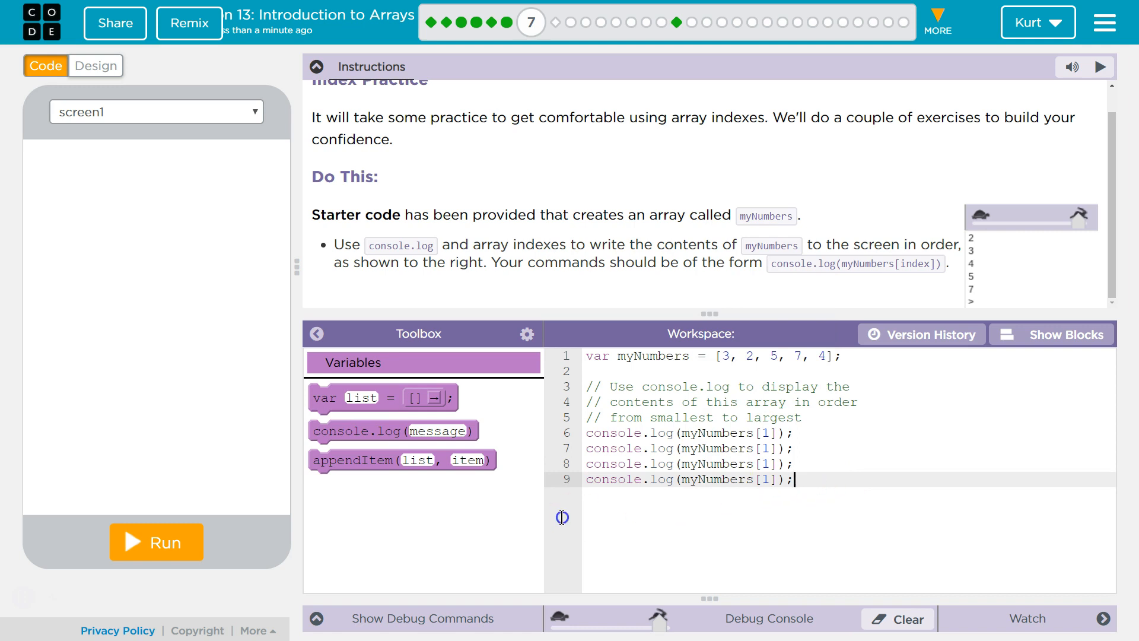
triple_click(688, 478)
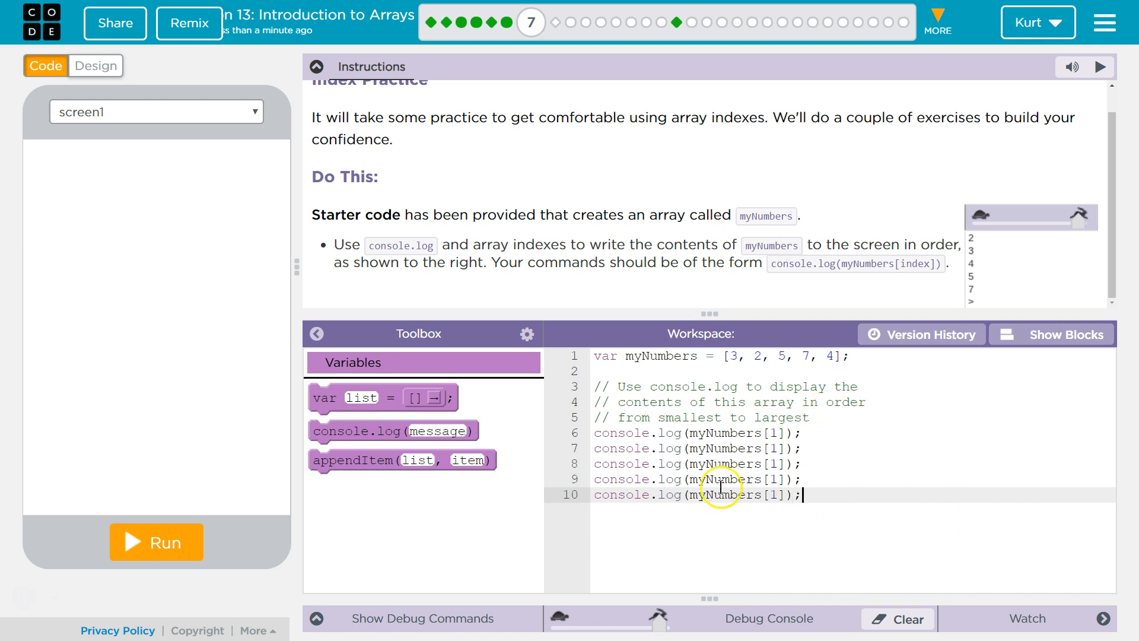
left_click(774, 448)
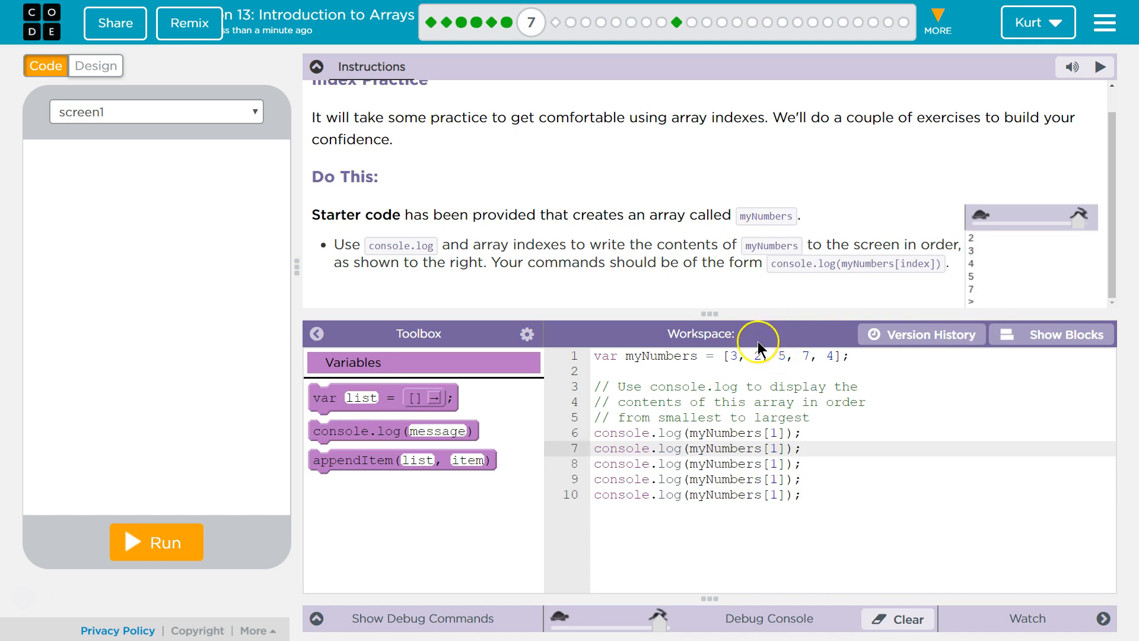
Set the five indexes to 1, 0, 4, 2, 3 and run so the console prints 2,3,4,5,7
type("0")
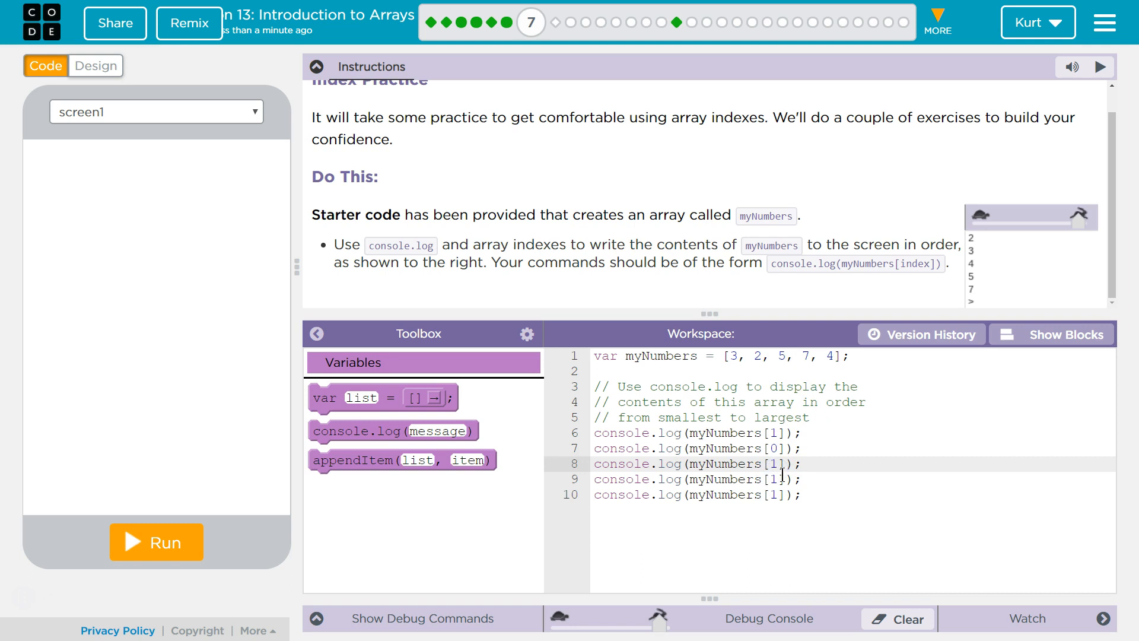
type("4")
left_click(852, 479)
type("2")
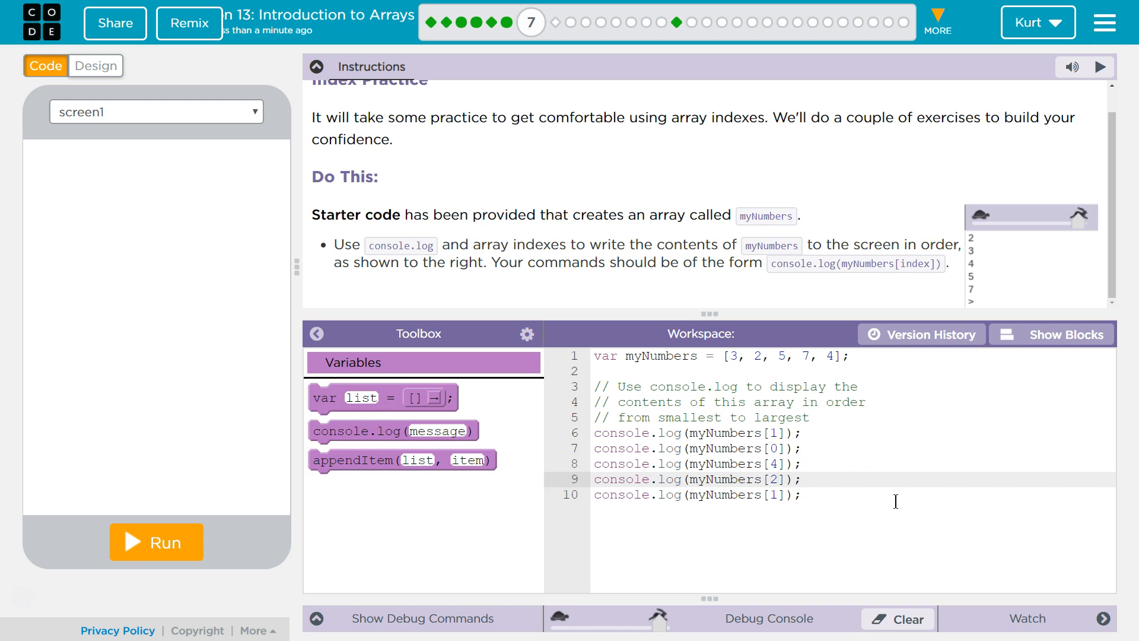
key("Backspace")
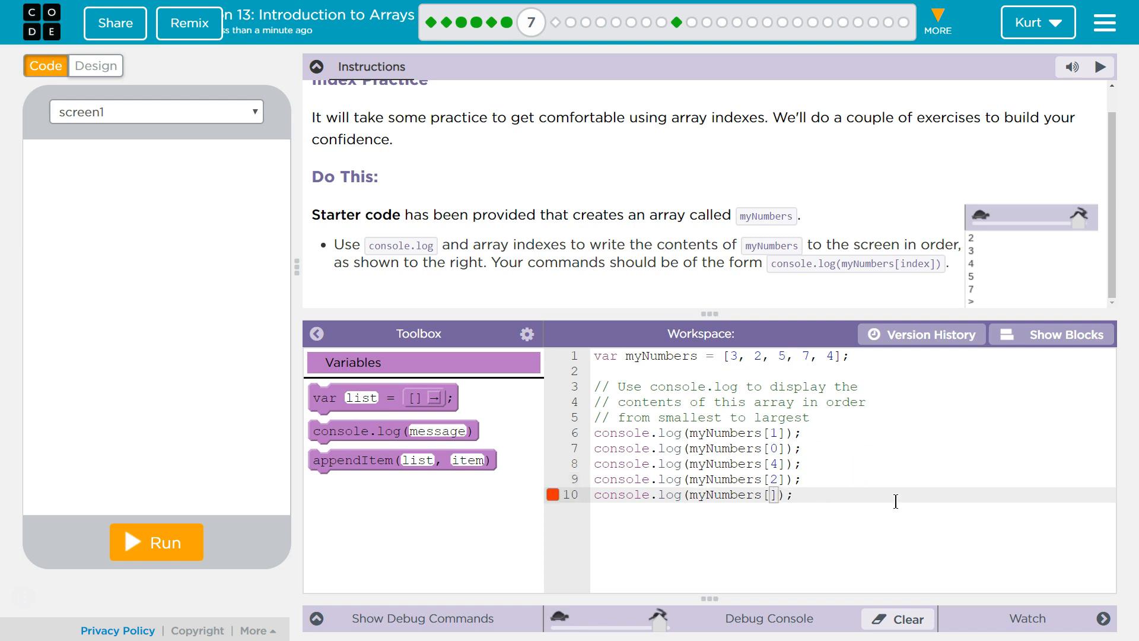
type("3")
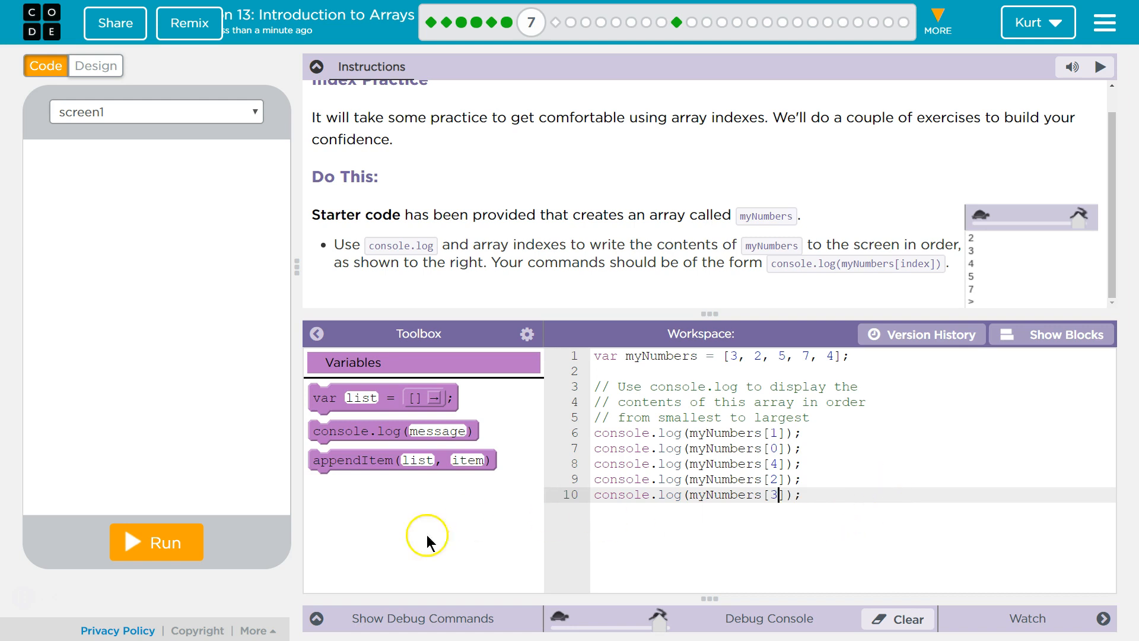
left_click(155, 541)
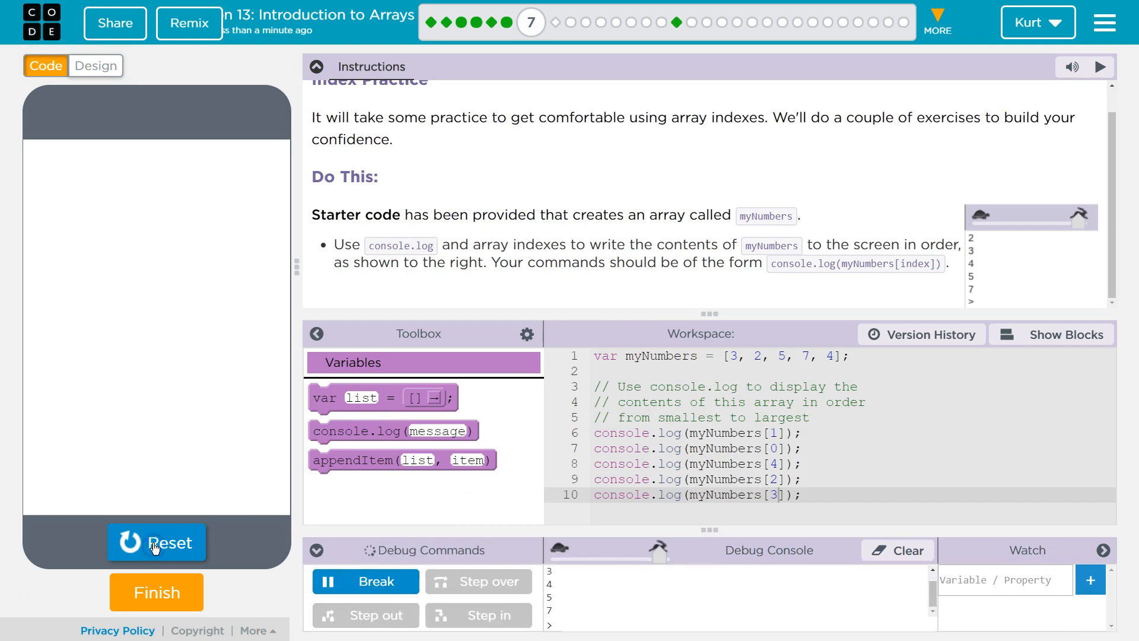